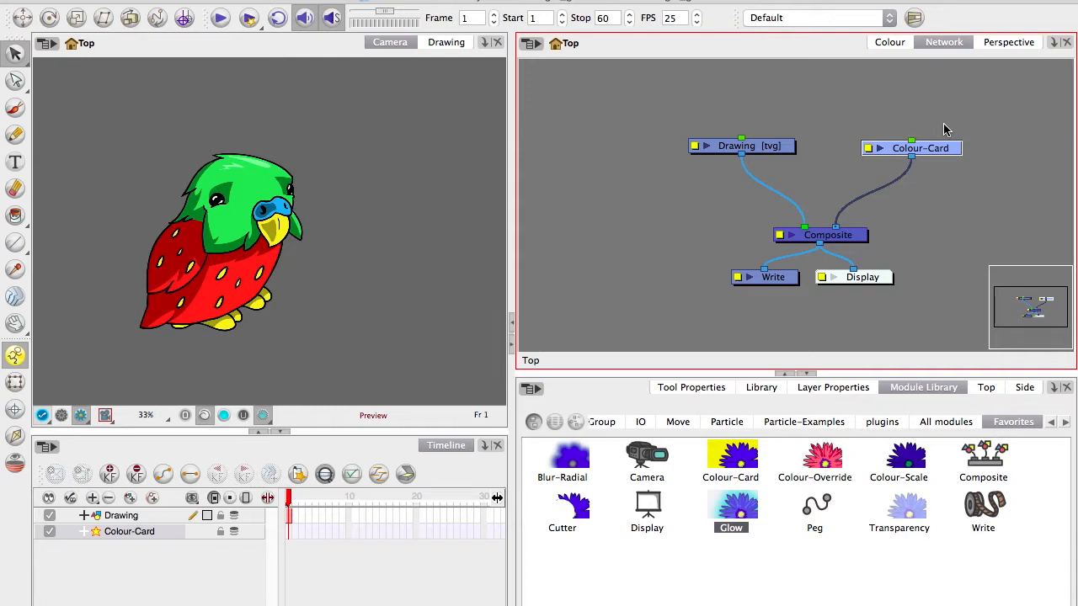
pyautogui.moveTo(704, 293)
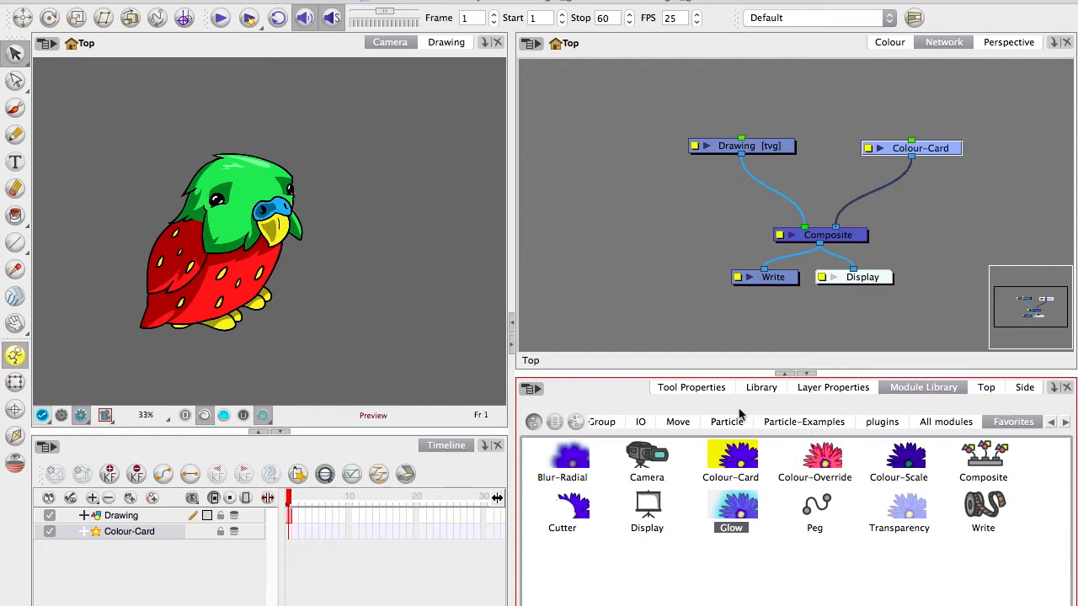
# Add a Glow module to the network and feed the budgie Drawing into it
pyautogui.click(1066, 421)
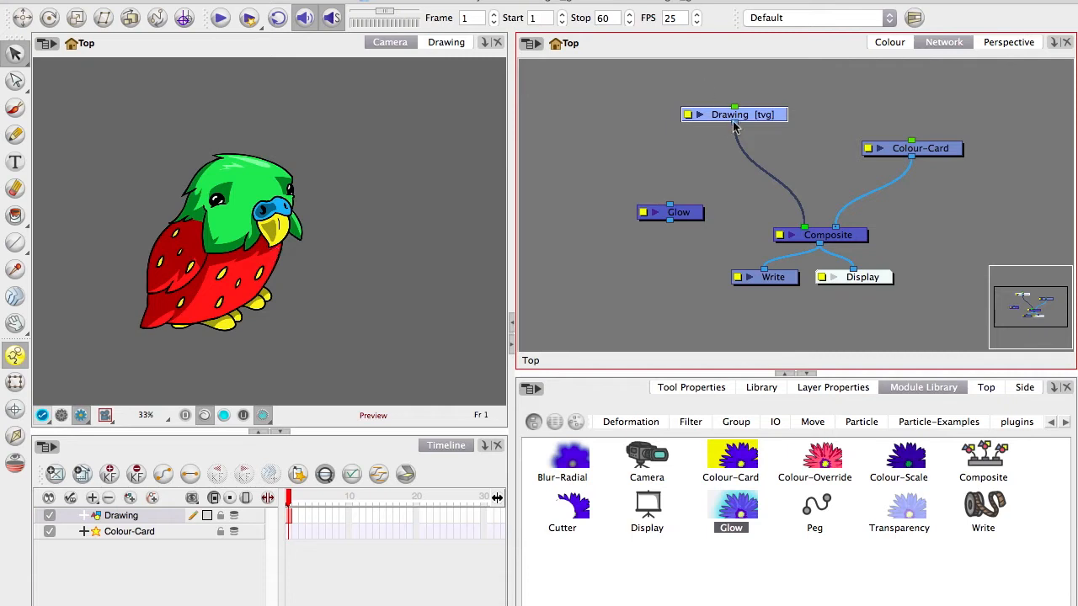
pyautogui.moveTo(678, 212); pyautogui.dragTo(687, 181)
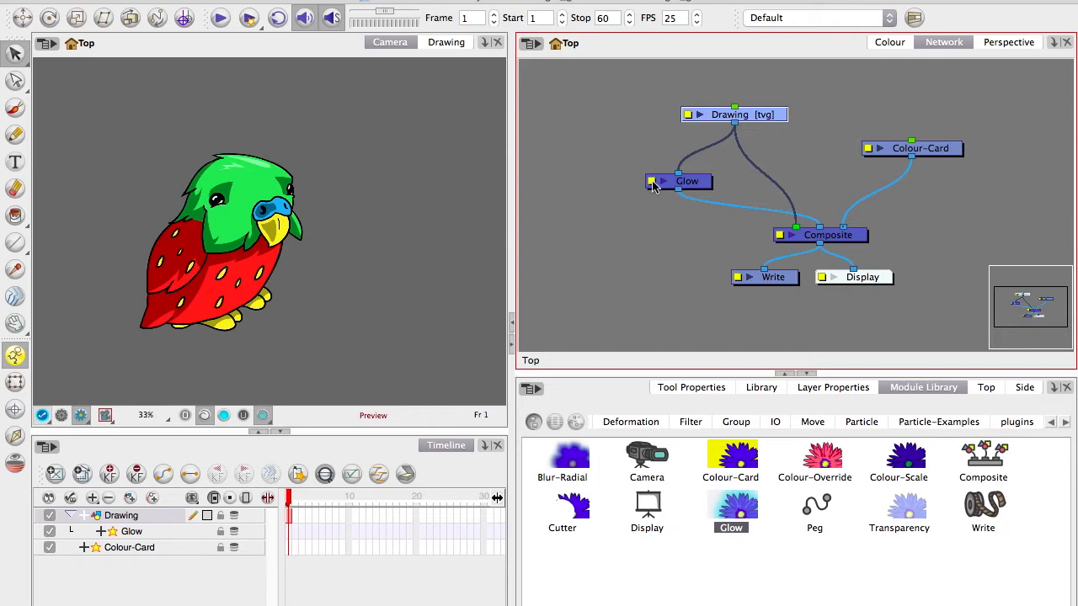
# Set the Glow module's Radius to 30 and close its properties
pyautogui.doubleClick(687, 180)
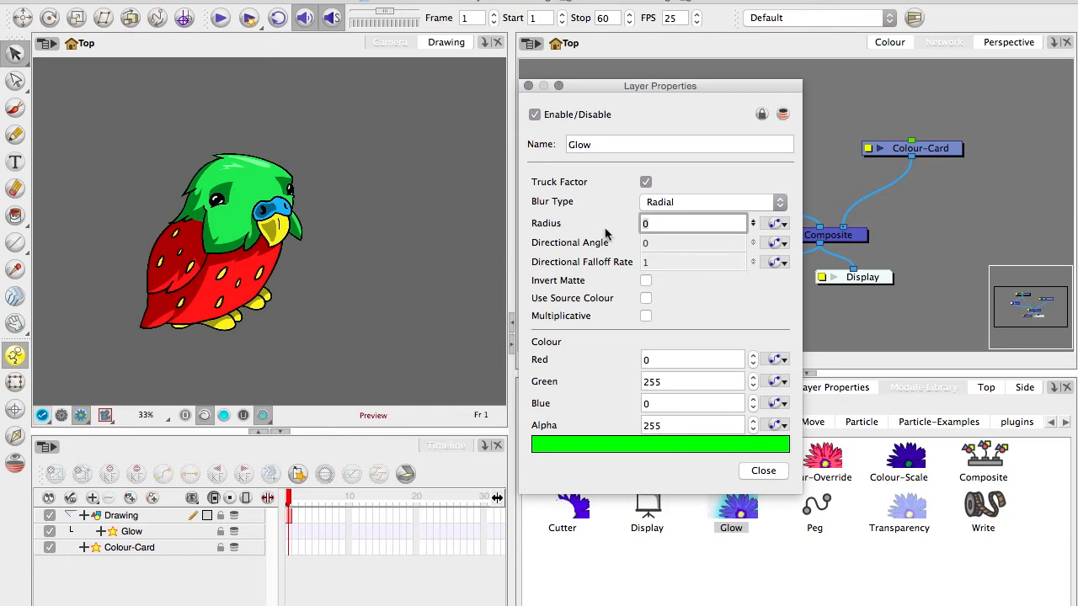
pyautogui.write('10')
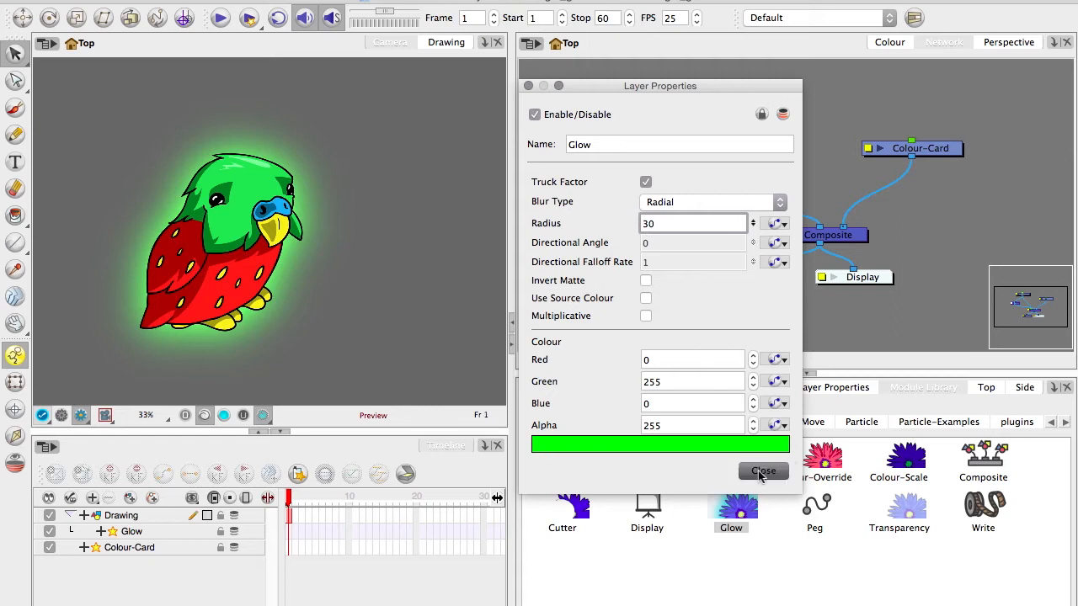
pyautogui.click(762, 471)
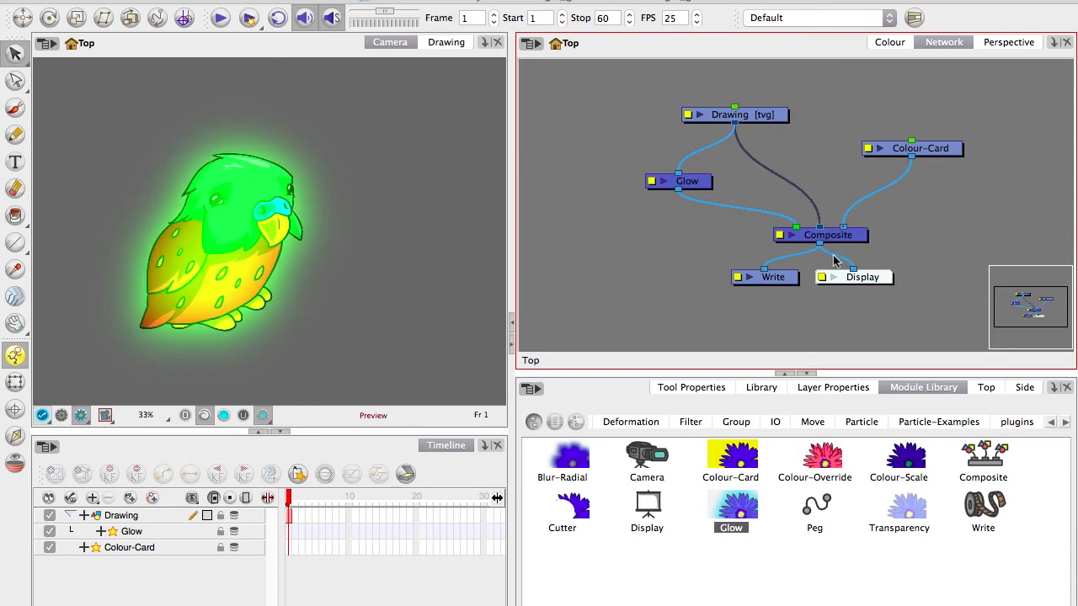
pyautogui.moveTo(821, 228)
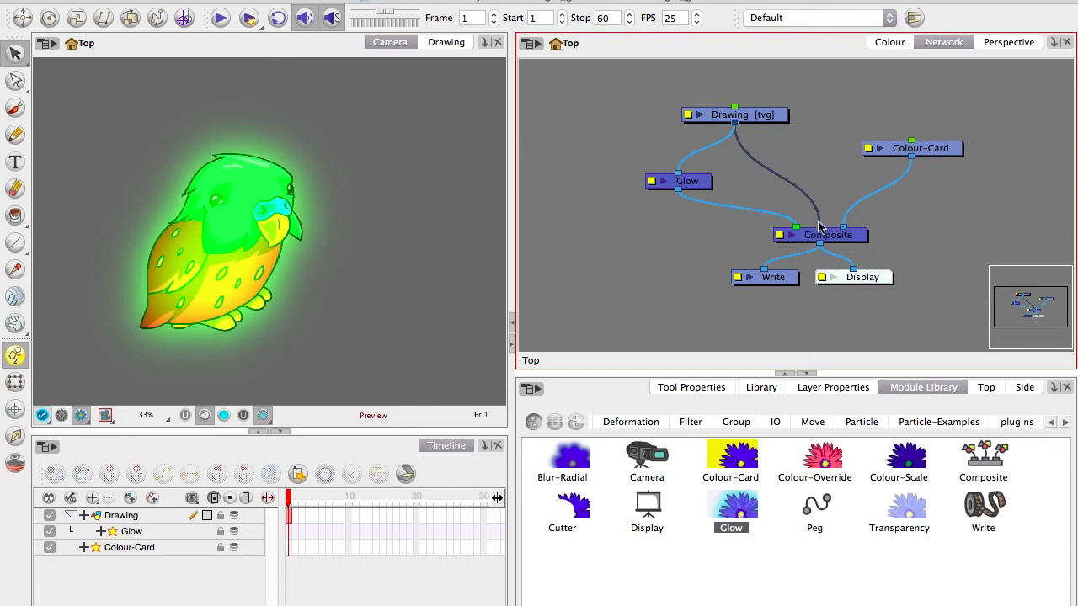
pyautogui.moveTo(821, 232)
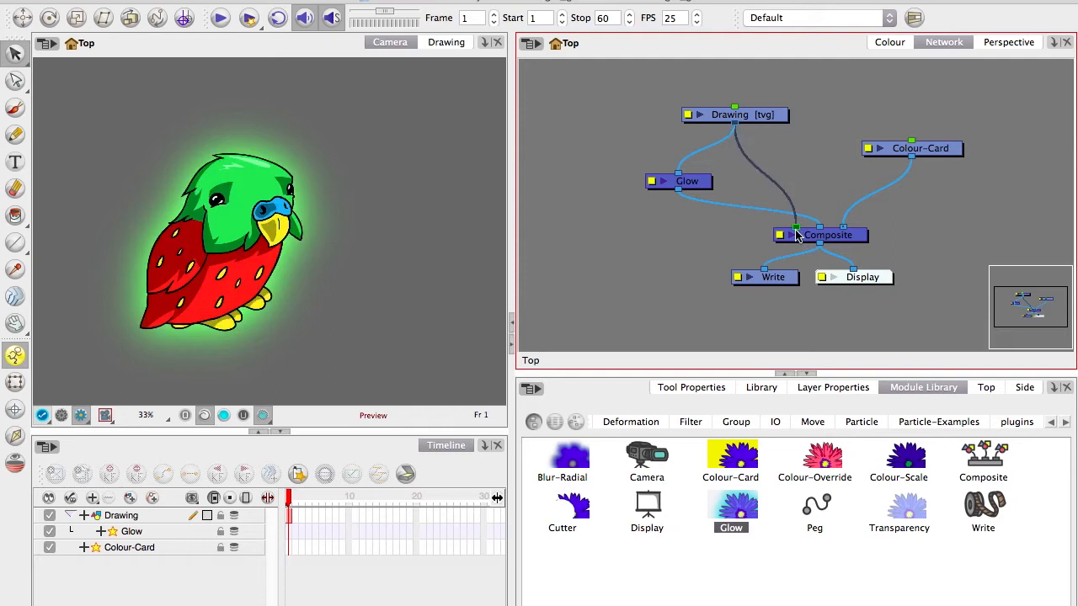
pyautogui.moveTo(844, 236)
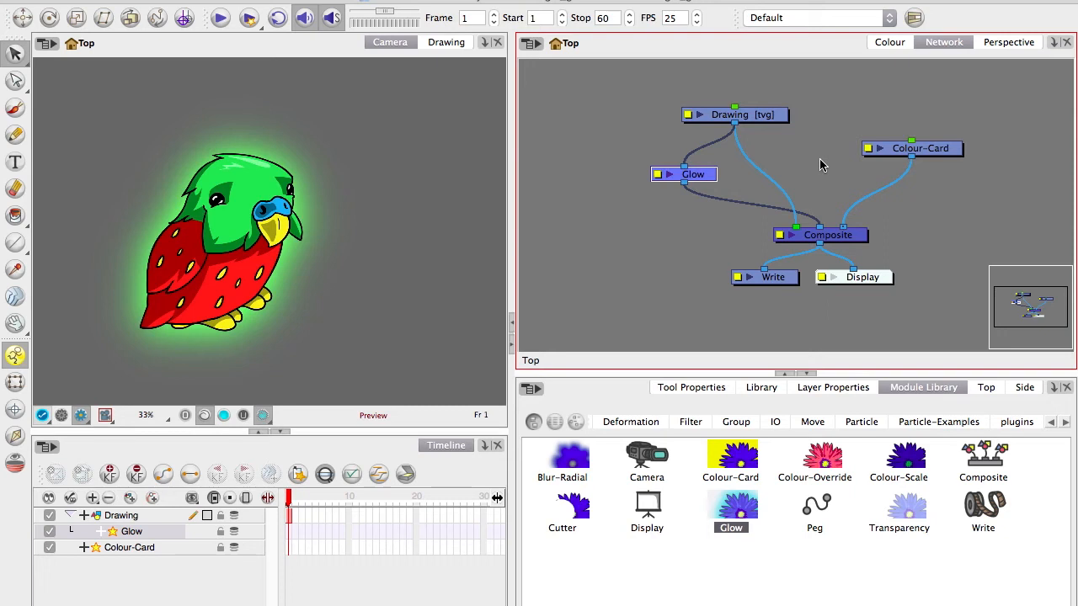
pyautogui.moveTo(262, 372)
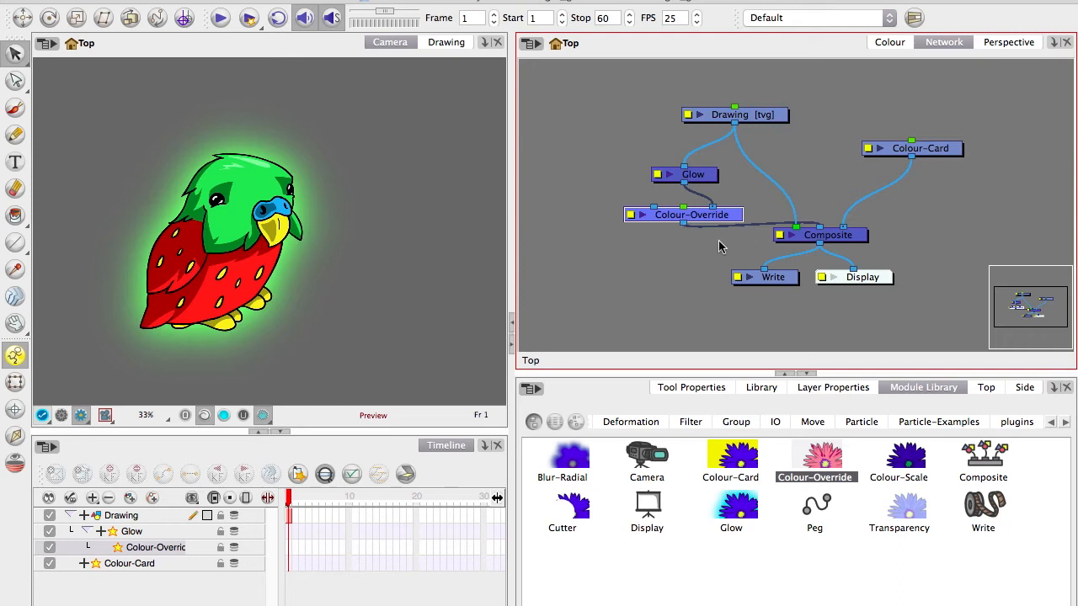
# Set Colour-Override to render only Budgie Green, Red and Yellow from the migrating_2_rec palette
pyautogui.doubleClick(693, 214)
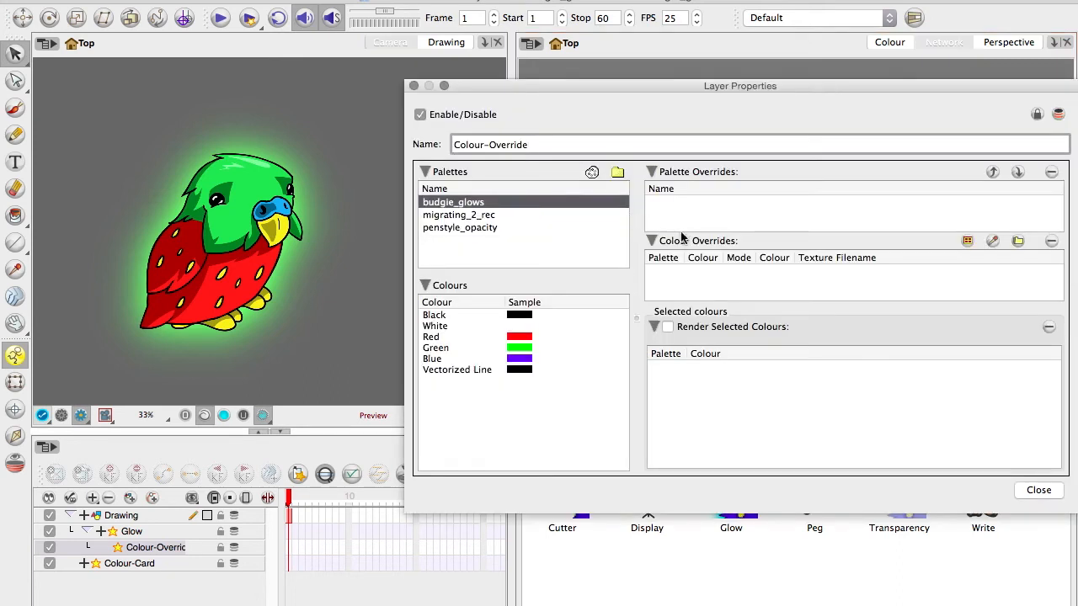
pyautogui.click(458, 215)
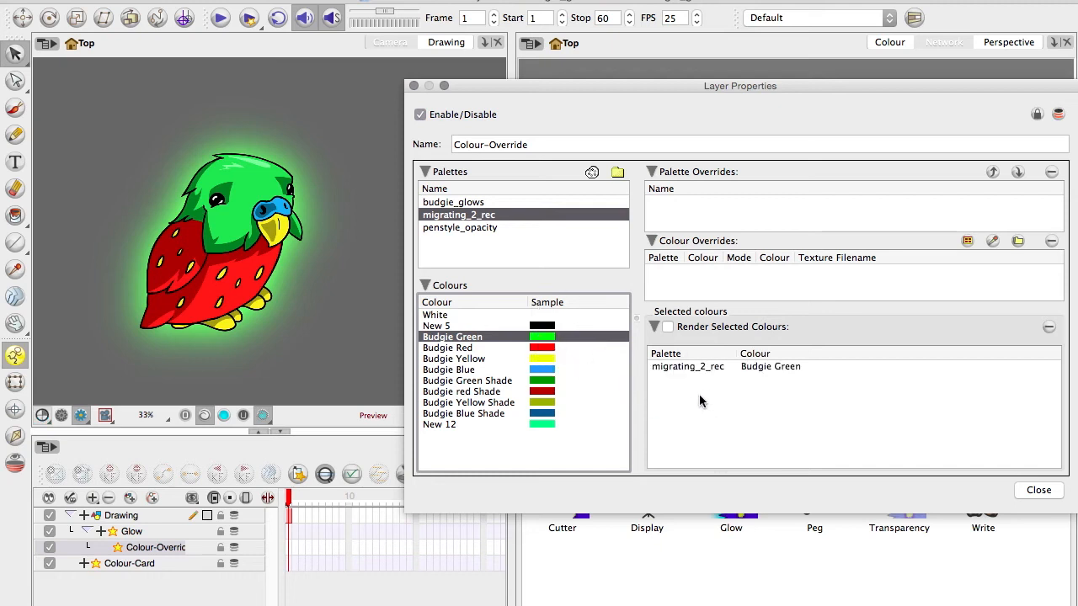
pyautogui.click(668, 327)
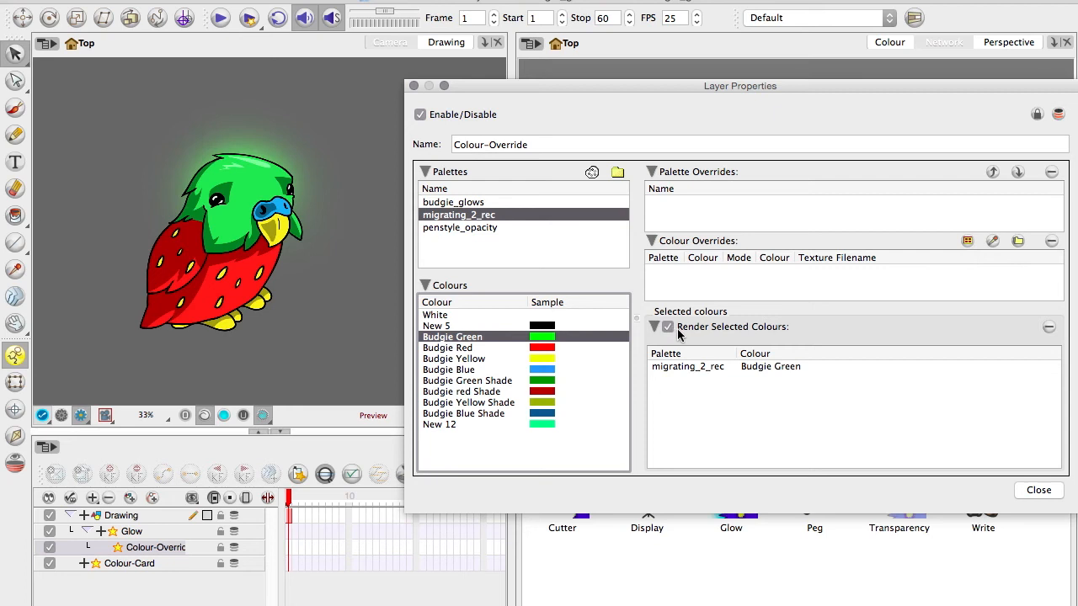
pyautogui.moveTo(844, 562)
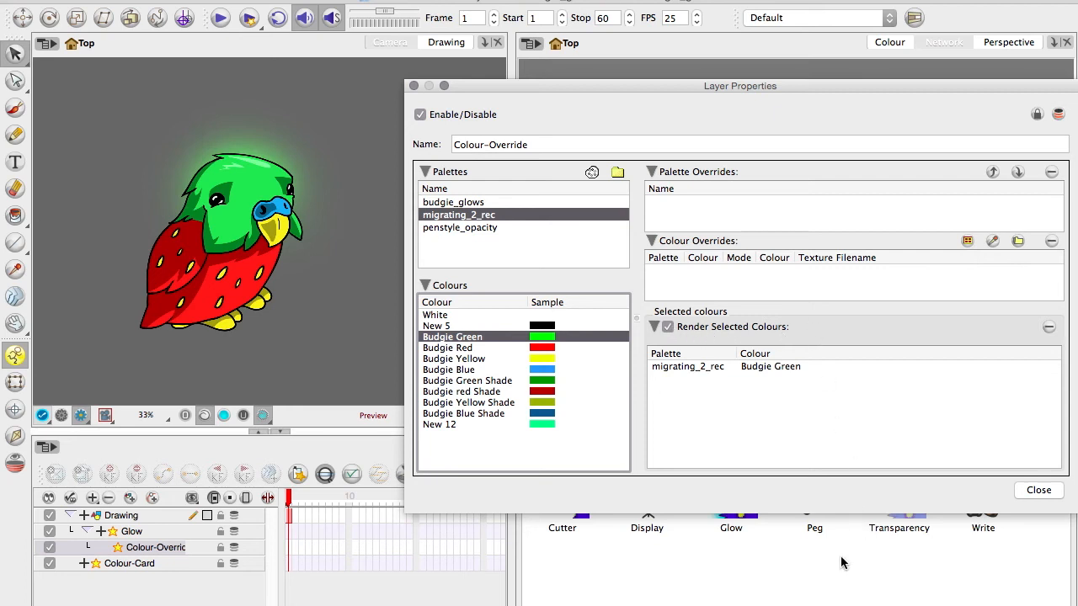
pyautogui.moveTo(882, 432)
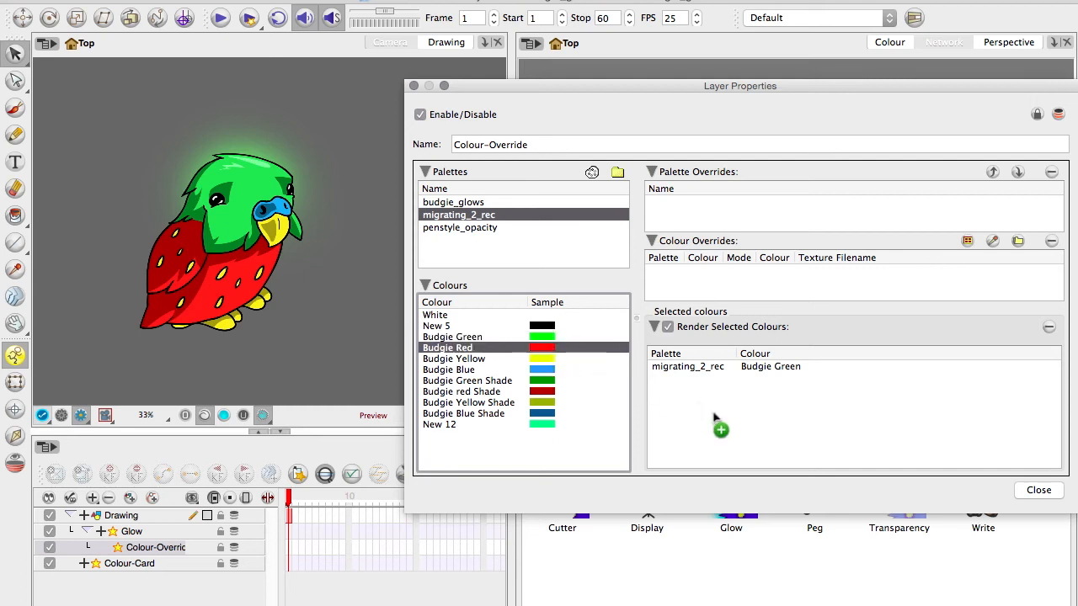
pyautogui.click(454, 359)
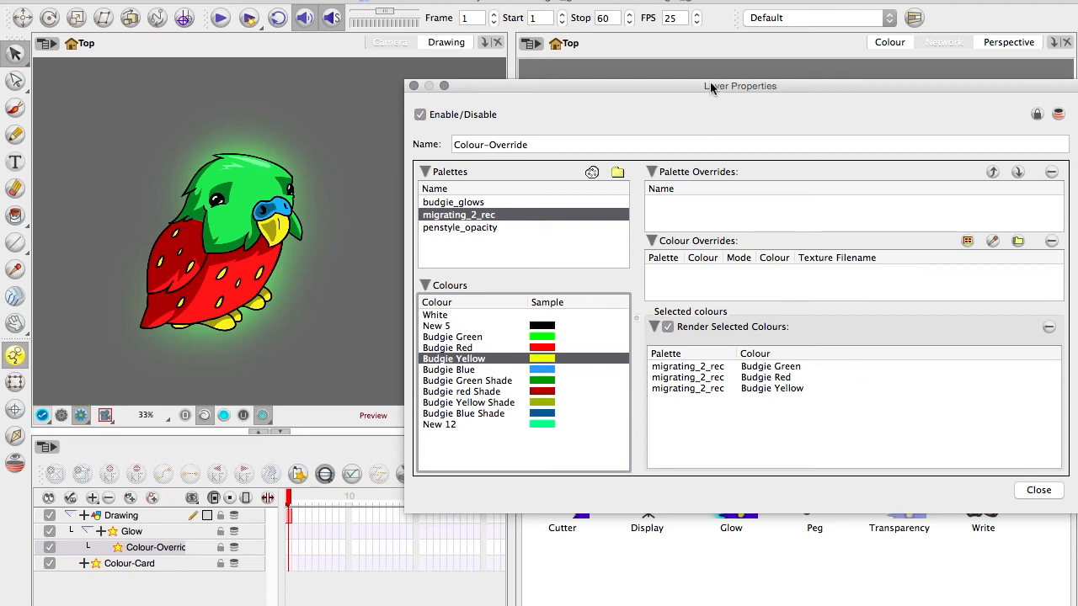
pyautogui.click(1038, 490)
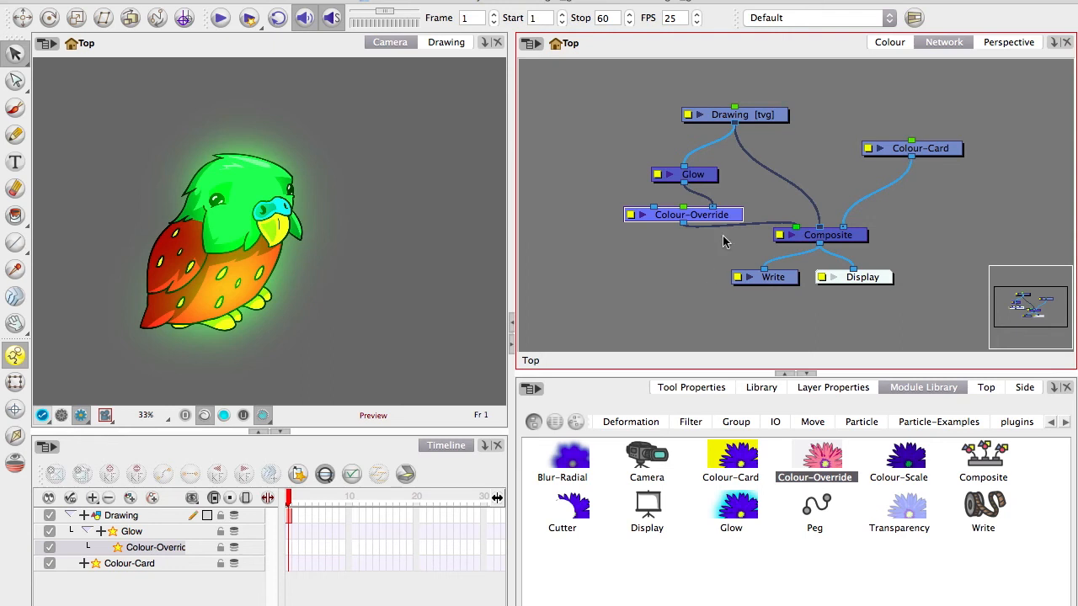
# Change the Glow to Radius 8 and Alpha 180, then bring up its Colour Picker
pyautogui.doubleClick(693, 174)
pyautogui.write('3')
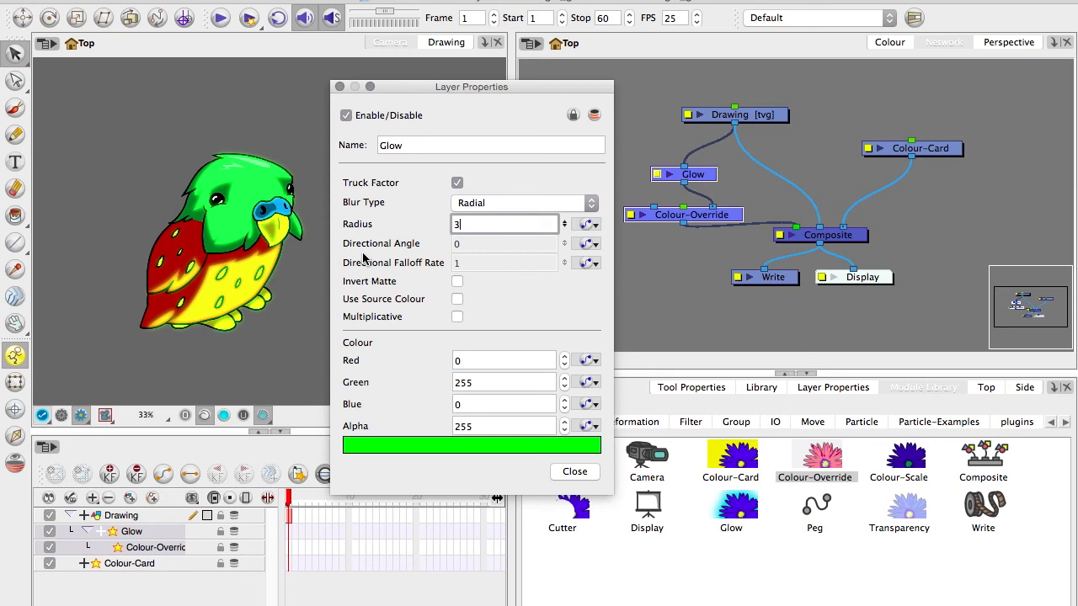
pyautogui.write('8')
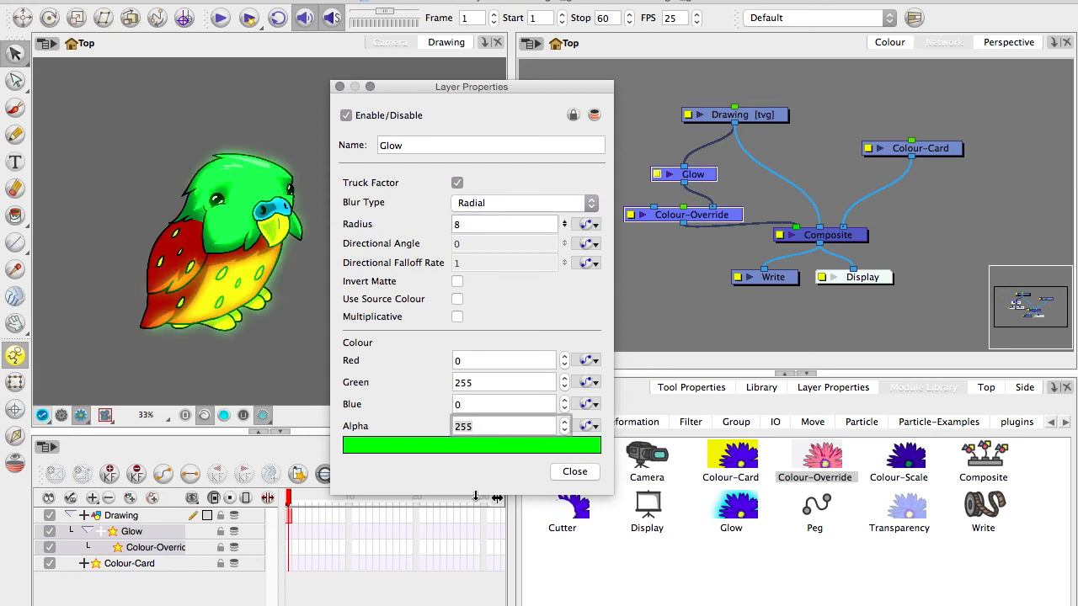
pyautogui.write('108')
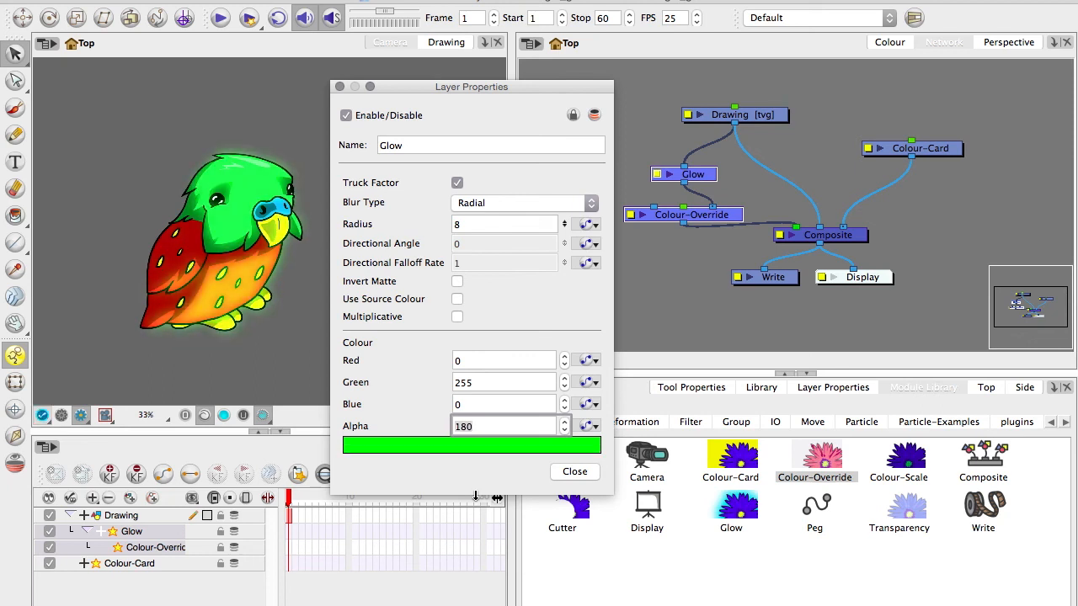
pyautogui.click(470, 445)
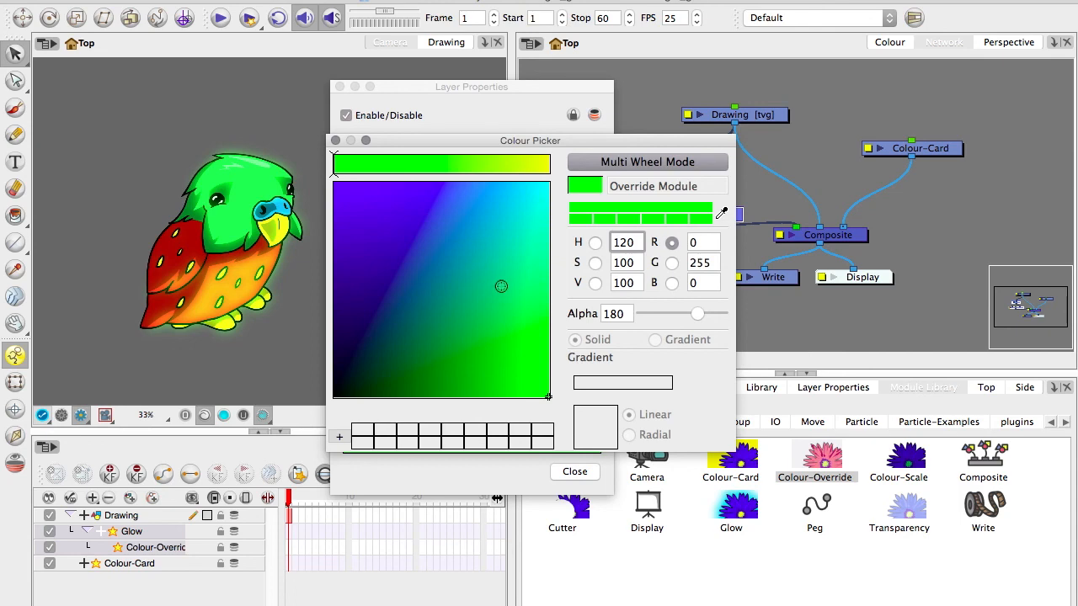